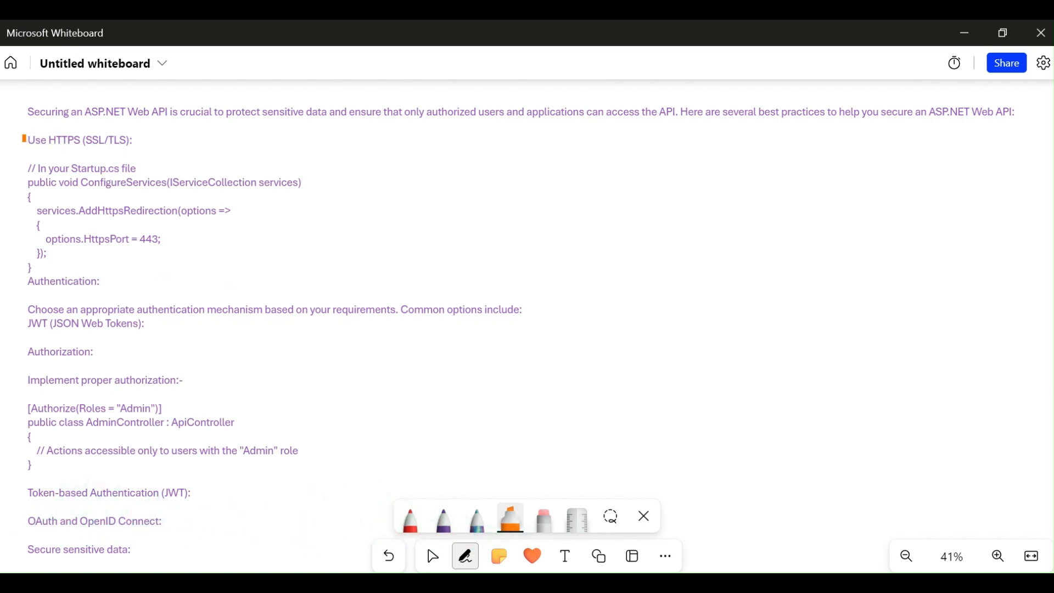
- Mark the "Use HTTPS (SSL/TLS):" heading with the orange highlighter
left_click_drag(26, 140, 124, 140)
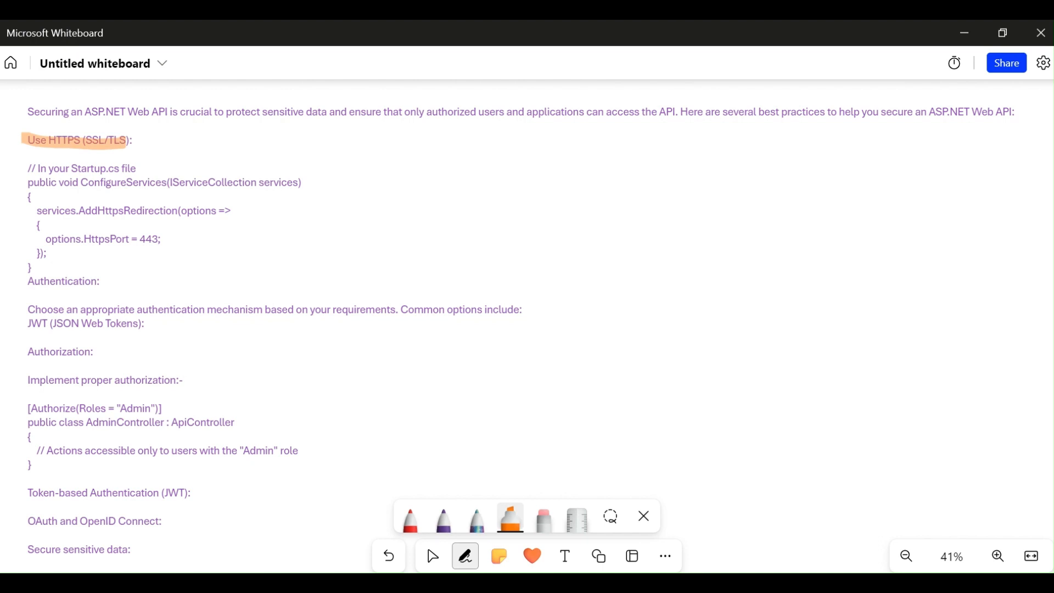
- Highlight the services.AddHttpsRedirection(options line in orange across its full width
left_click(183, 334)
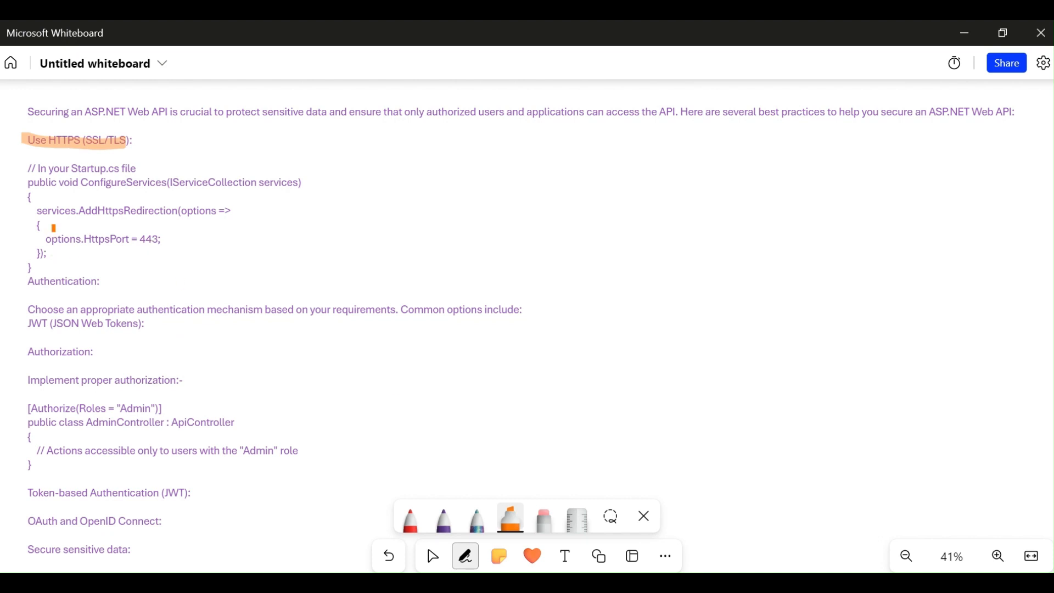
left_click_drag(41, 211, 117, 211)
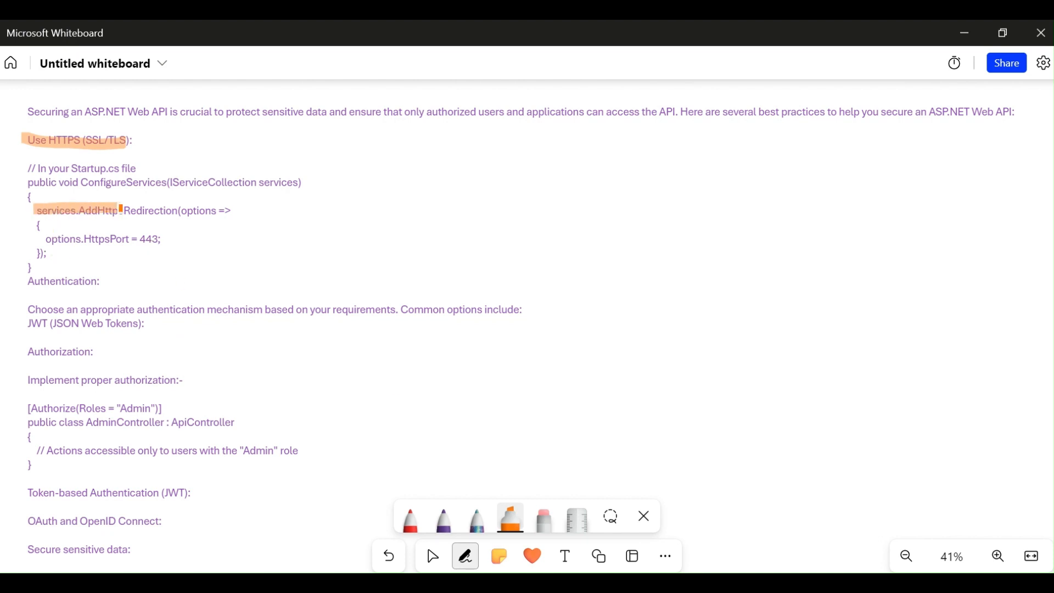
left_click_drag(120, 211, 196, 211)
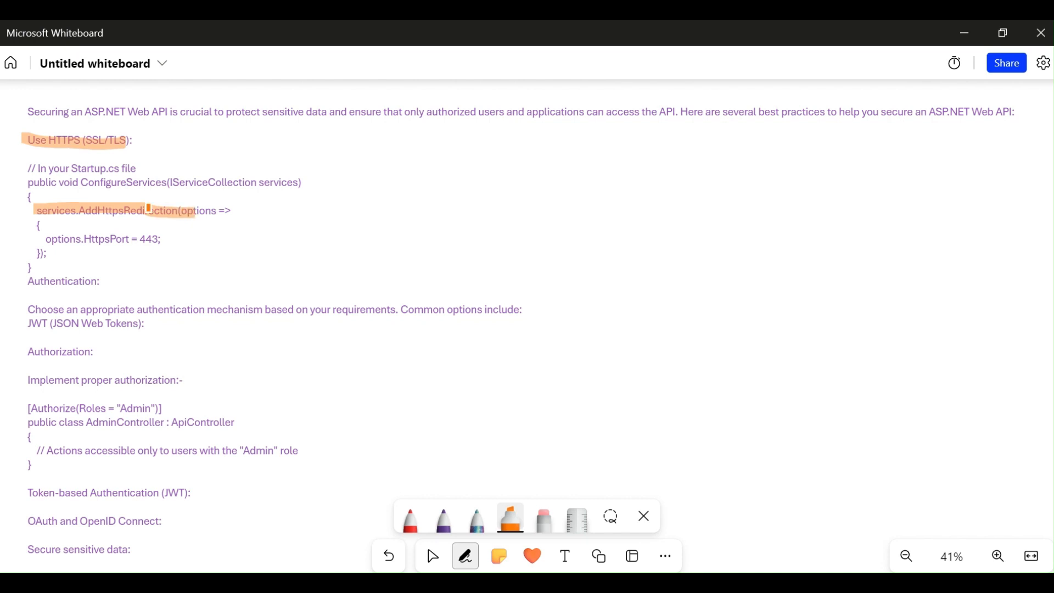
left_click_drag(74, 168, 128, 168)
type("[Authorize(Roles = \"Admin\")]")
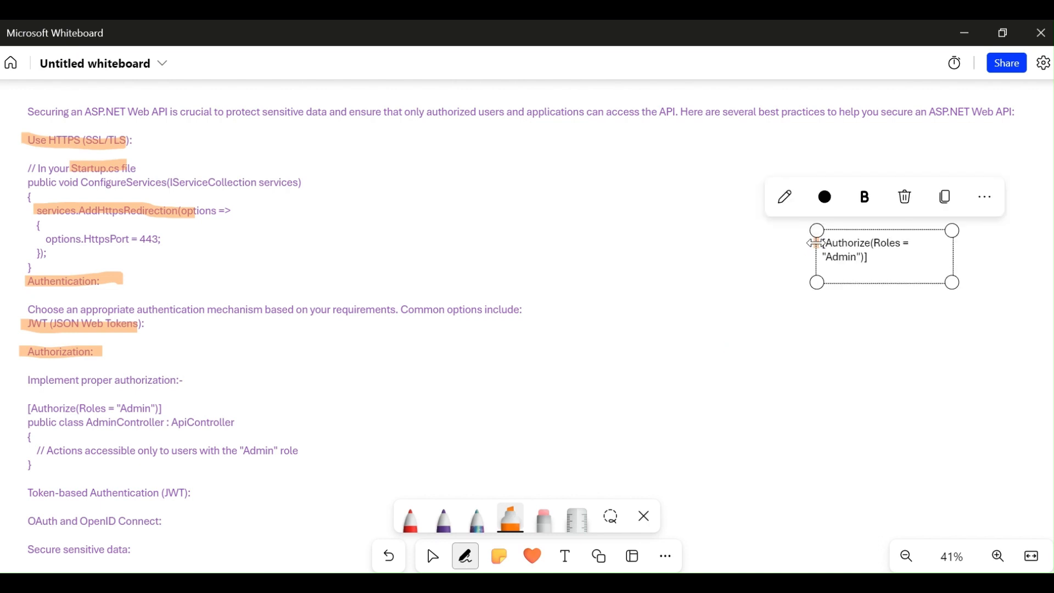
- Widen the [Authorize(Roles = "Admin")] note to one line and highlight it in orange
left_click_drag(950, 243, 1012, 245)
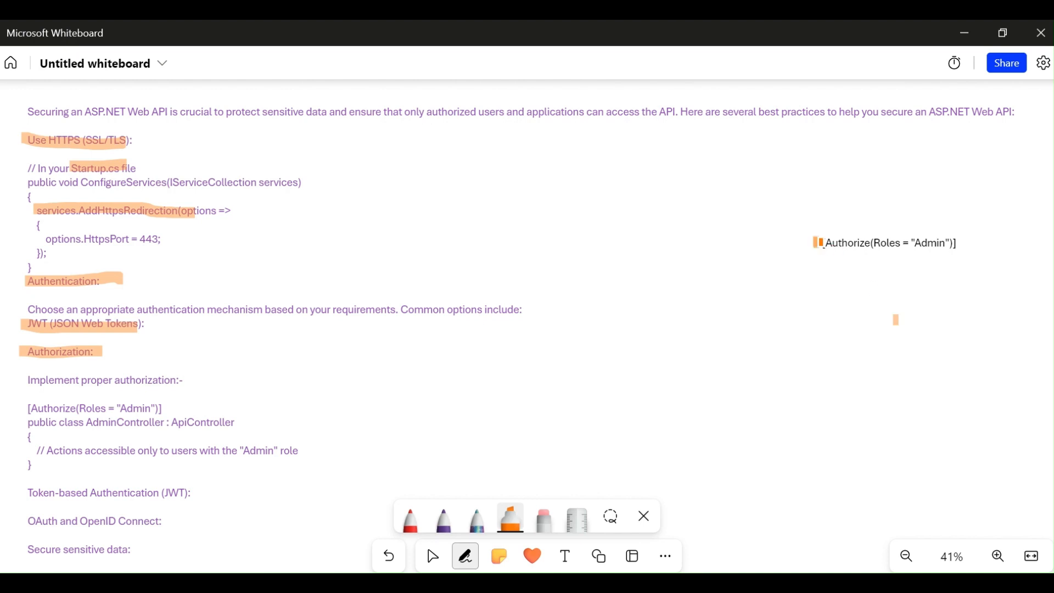
left_click_drag(818, 243, 948, 243)
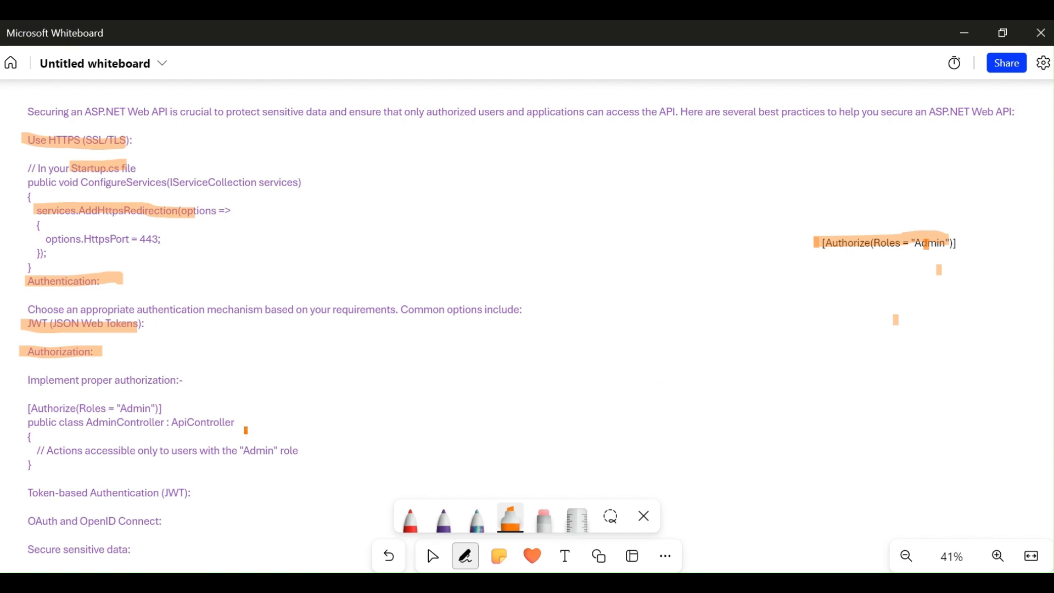
- Scroll down and highlight the "Secure sensitive data:" heading in orange
scroll("down", 3)
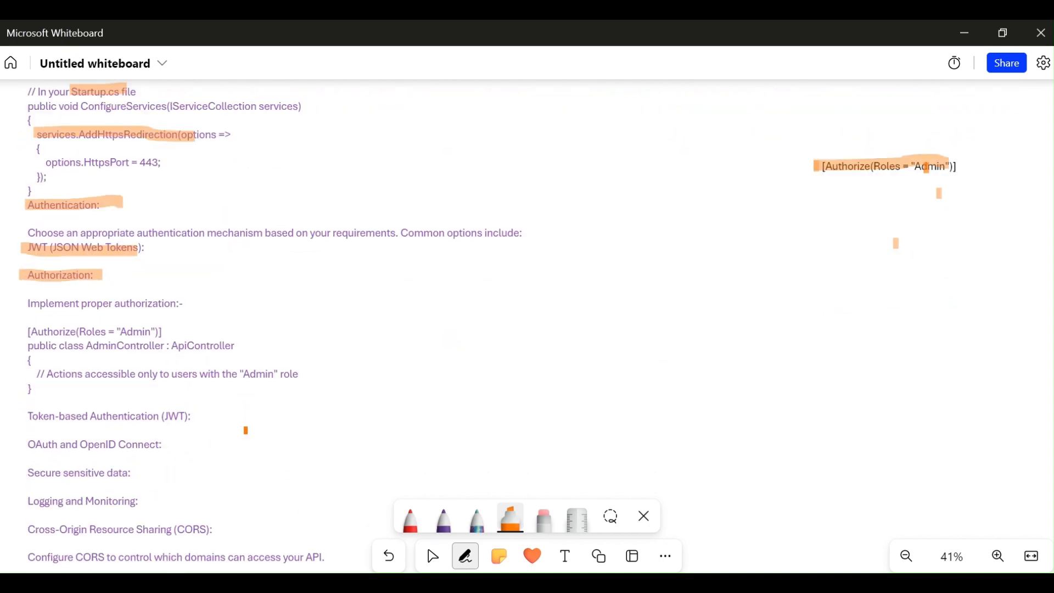
scroll("down", 3)
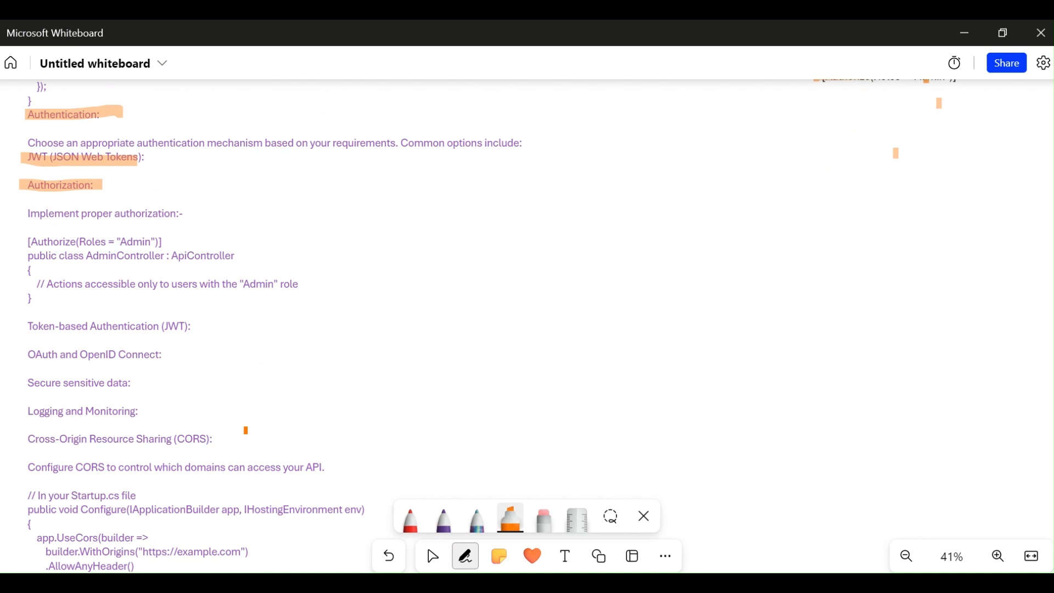
scroll("down", 3)
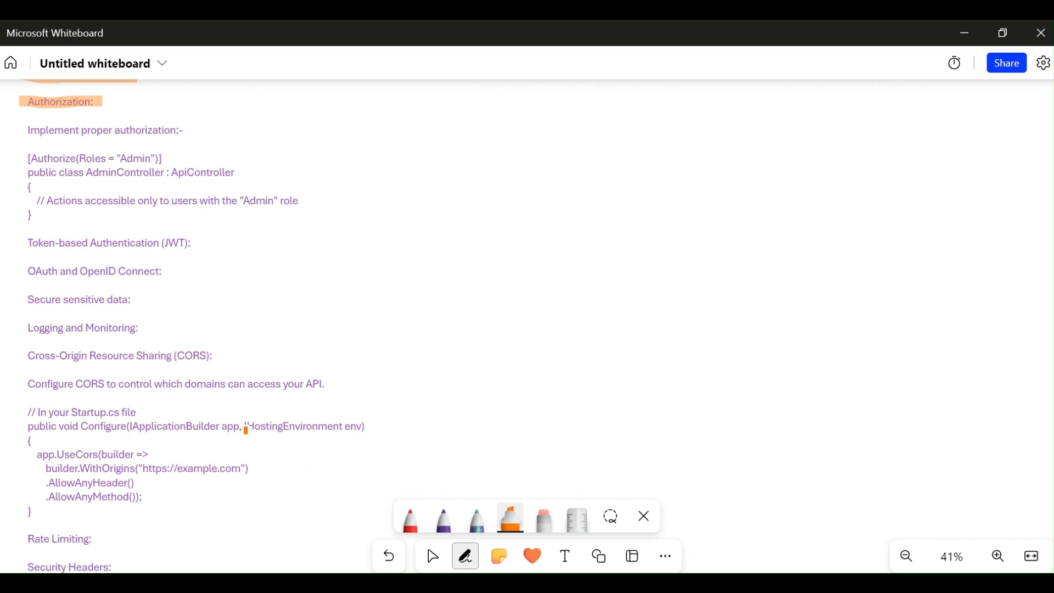
left_click_drag(26, 299, 124, 298)
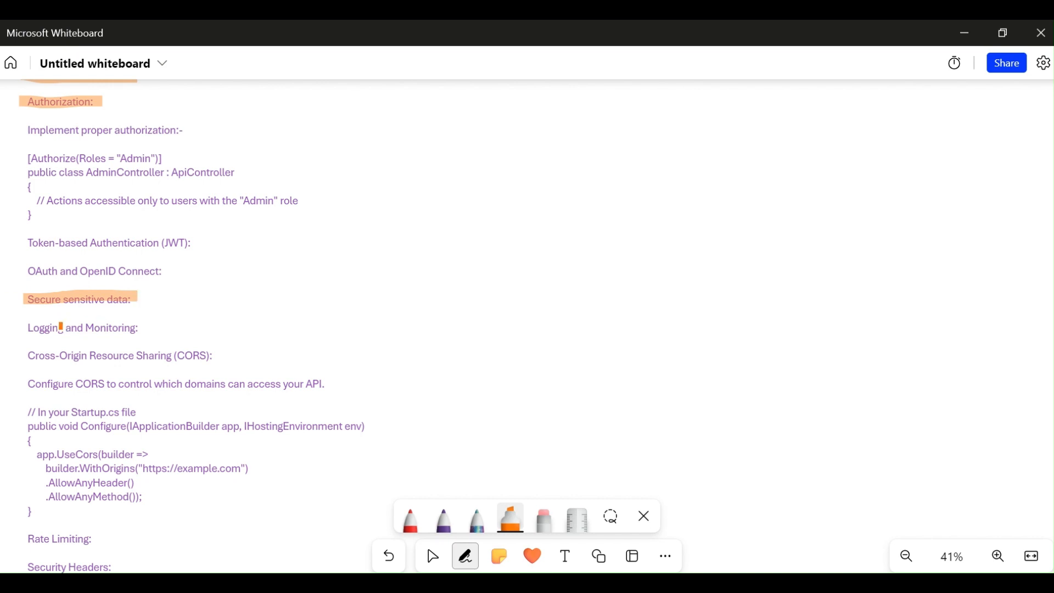
- Stroke orange highlighter across the "Logging and Monitoring:" heading
left_click_drag(26, 329, 138, 333)
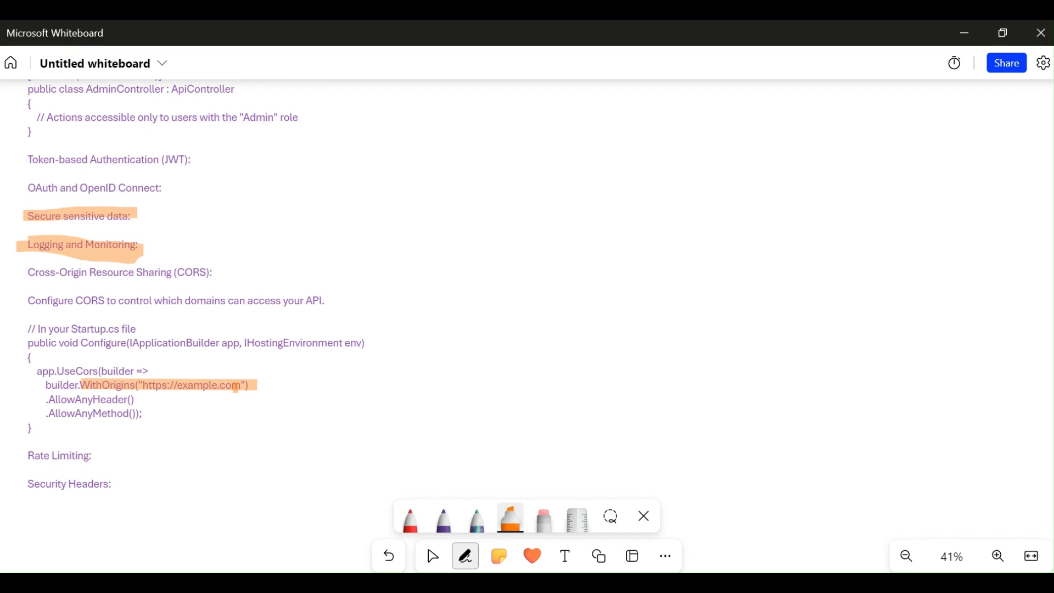
left_click(708, 422)
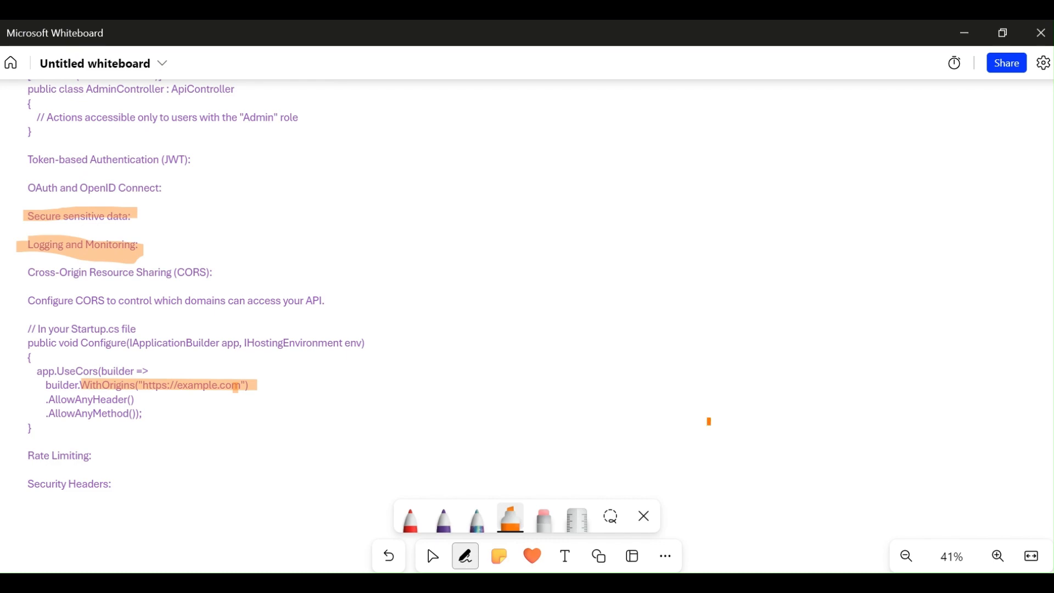